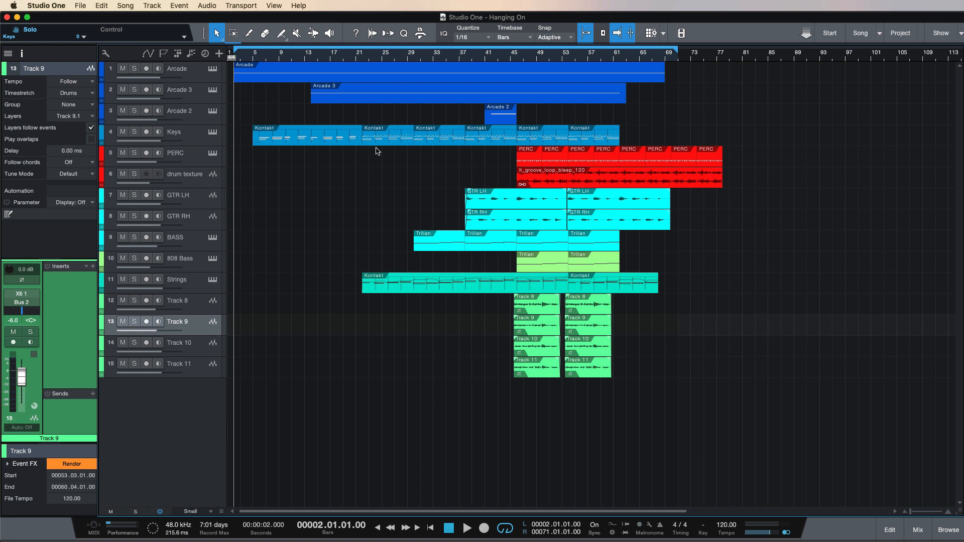
pyautogui.moveTo(377, 149)
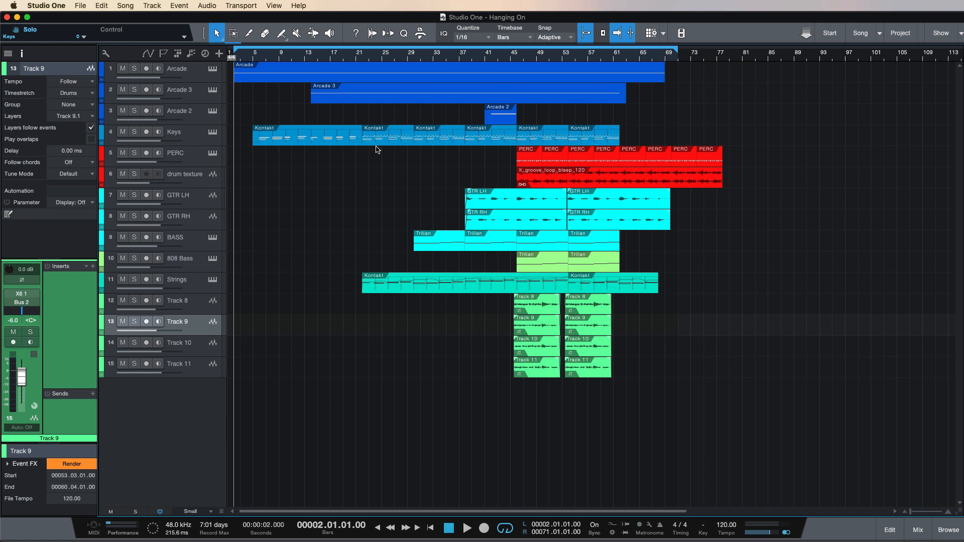
# Step: Open the Song menu's Add to Show options for the Hanging On song
pyautogui.click(133, 6)
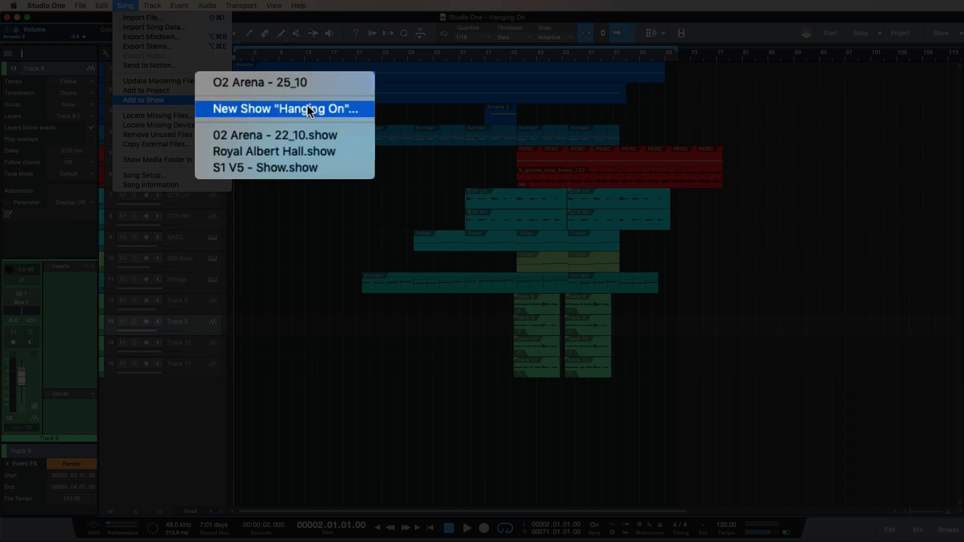
# Step: Create an empty show titled '02 Arena - 22/10' from Hanging On
pyautogui.click(284, 109)
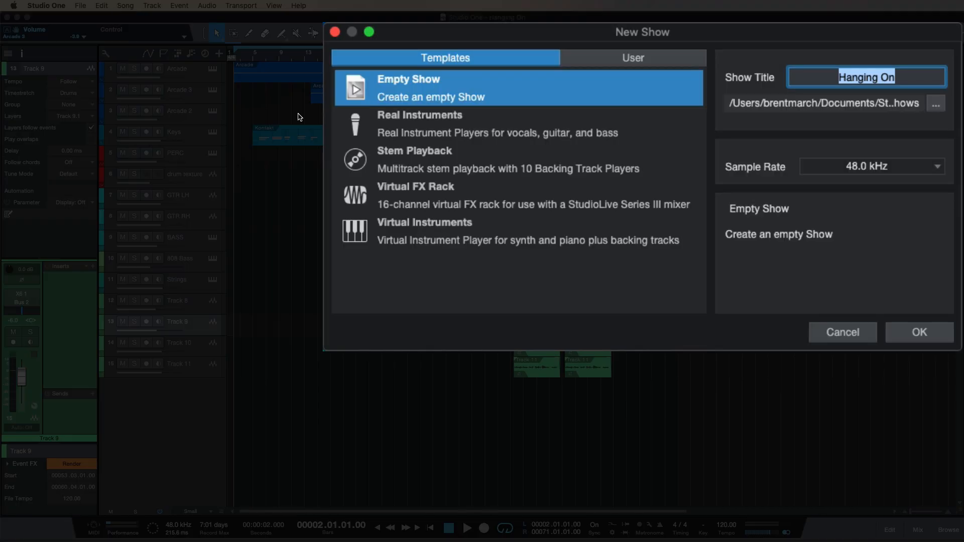
pyautogui.write('02 Arena')
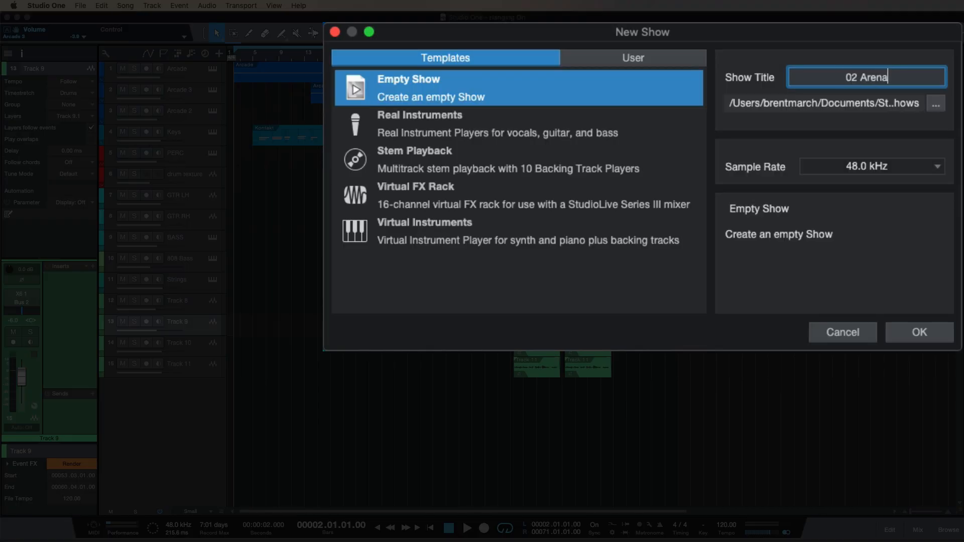
pyautogui.write('- 22/10')
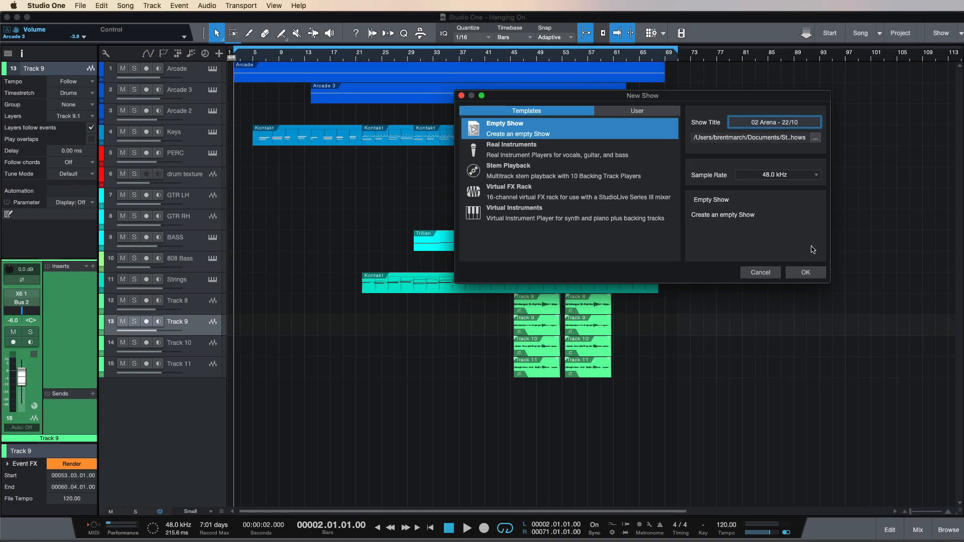
pyautogui.moveTo(811, 272)
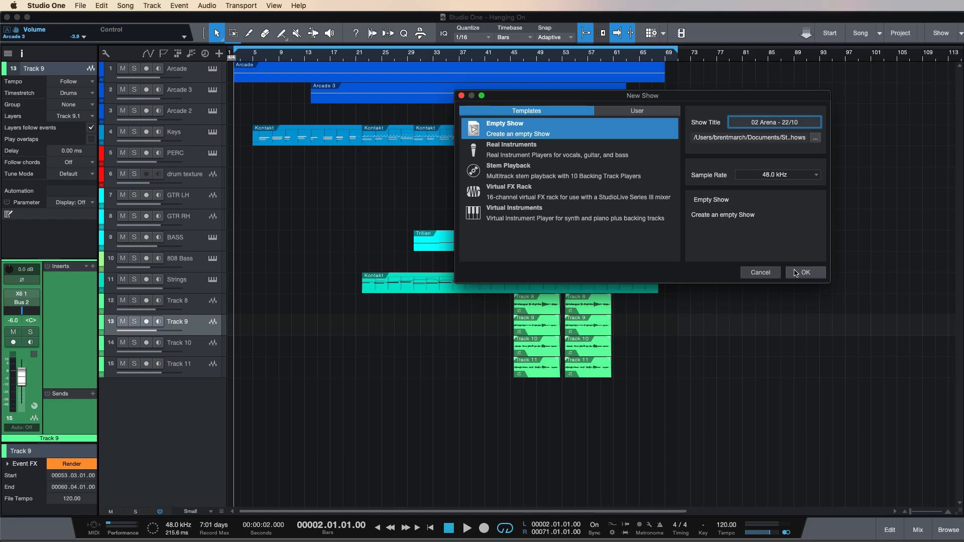
pyautogui.click(805, 272)
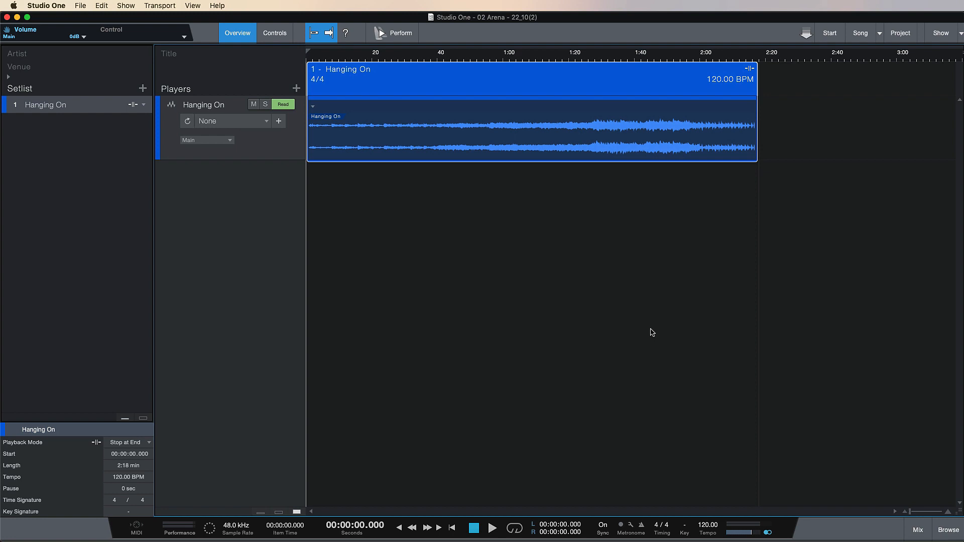
pyautogui.moveTo(557, 328)
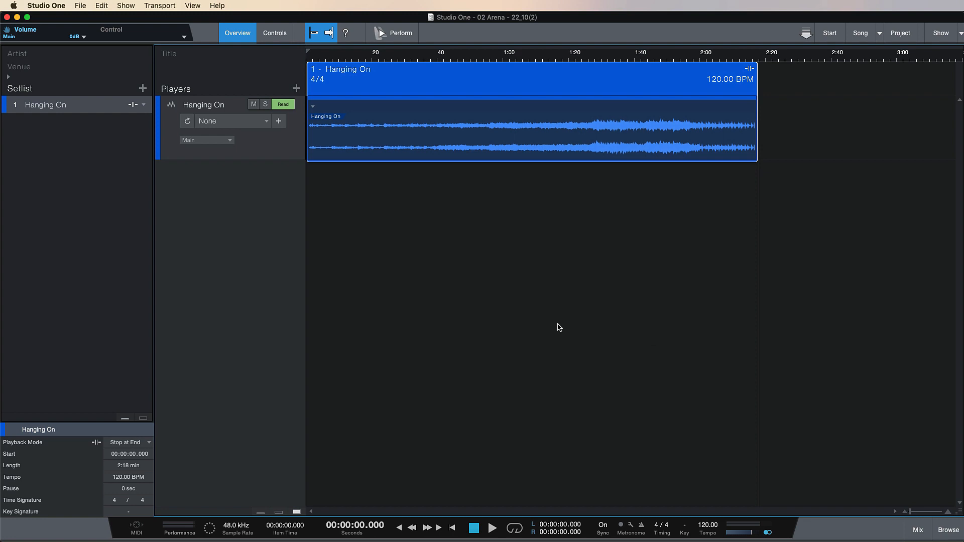
pyautogui.moveTo(543, 324)
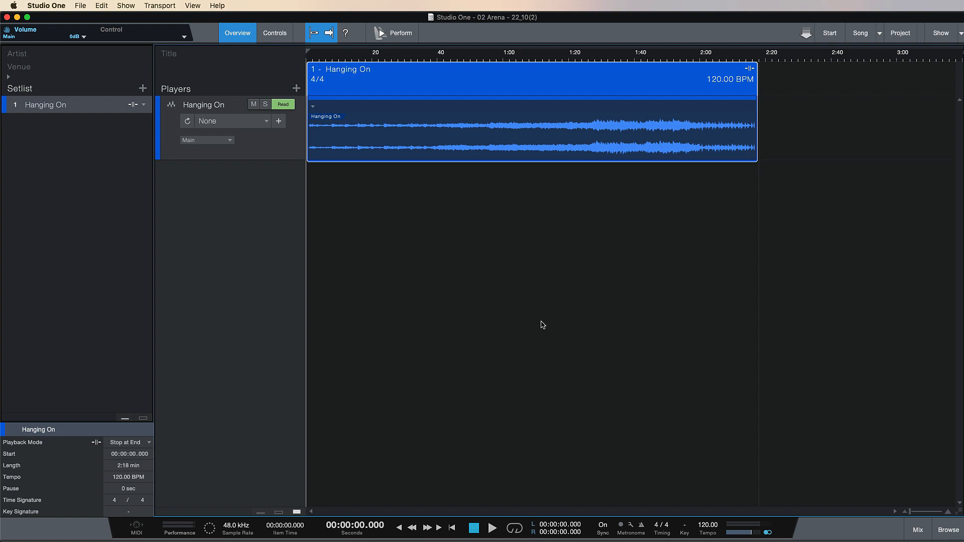
pyautogui.moveTo(546, 333)
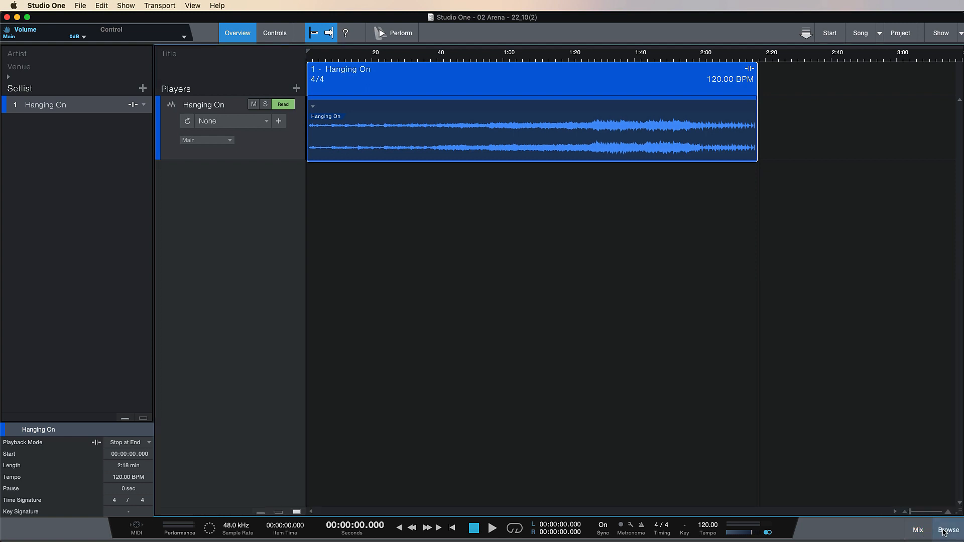
# Step: Remove the Hanging On player from the 02 Arena show
pyautogui.click(950, 530)
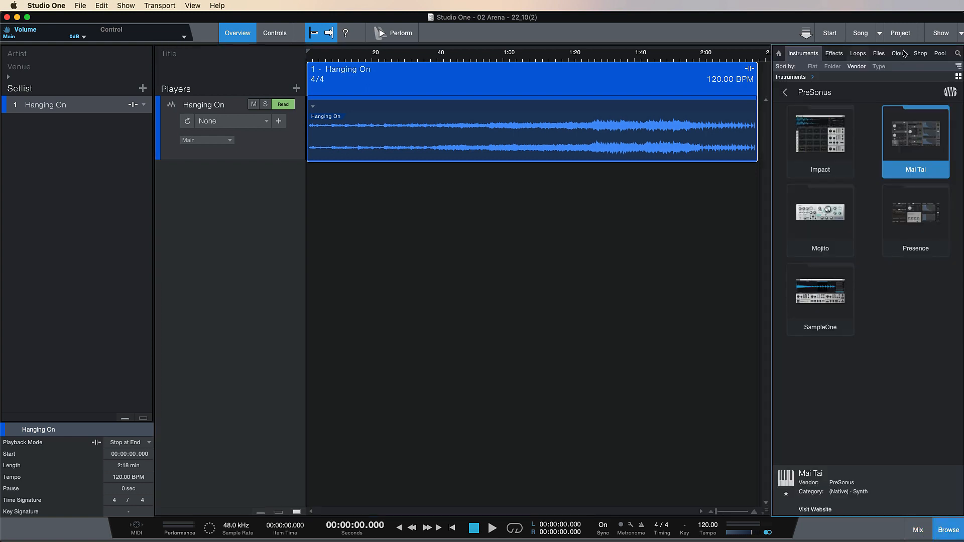
pyautogui.click(950, 529)
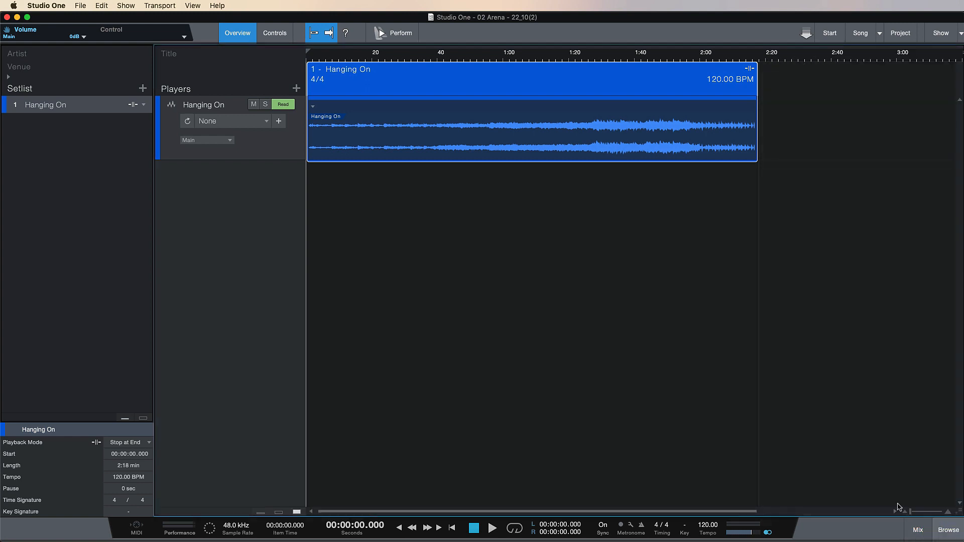
pyautogui.moveTo(590, 420)
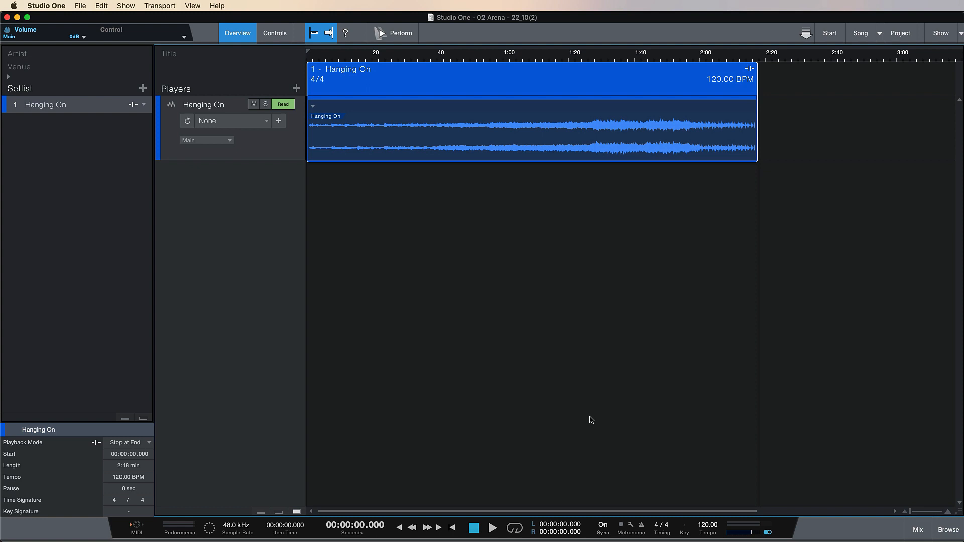
pyautogui.moveTo(607, 320)
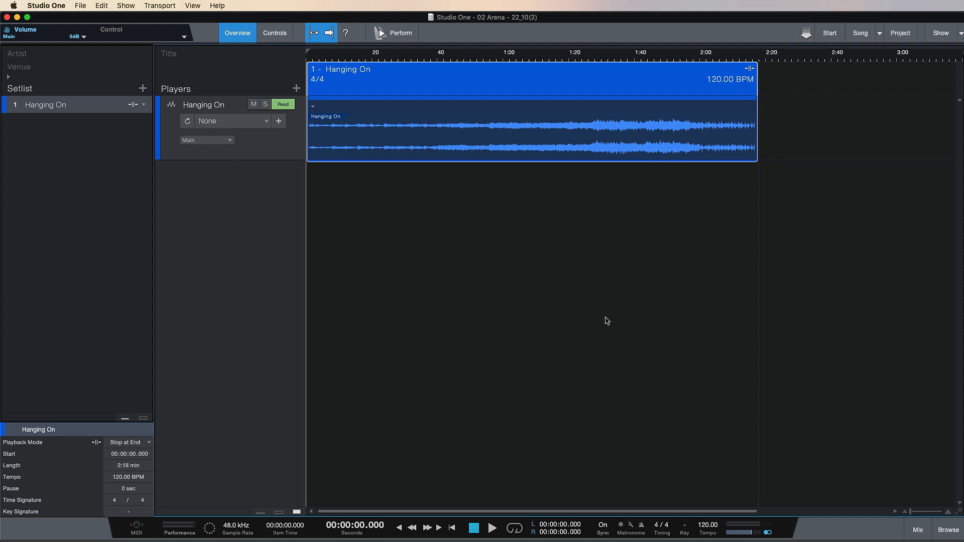
pyautogui.moveTo(646, 259)
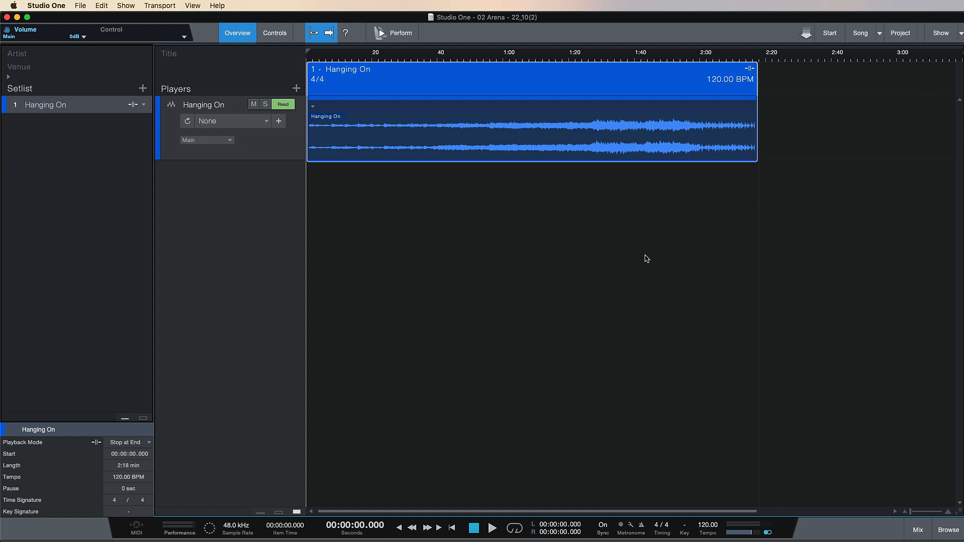
pyautogui.moveTo(667, 237)
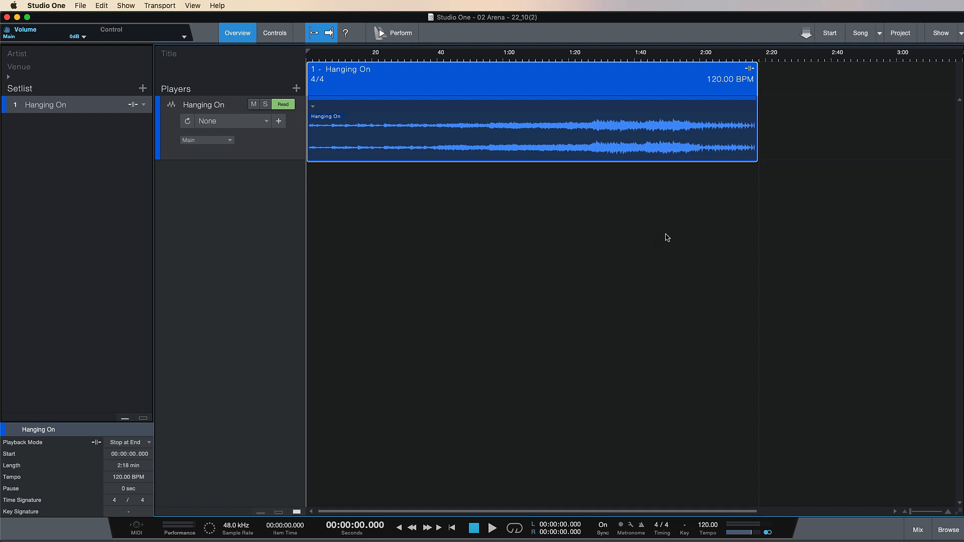
pyautogui.moveTo(677, 234)
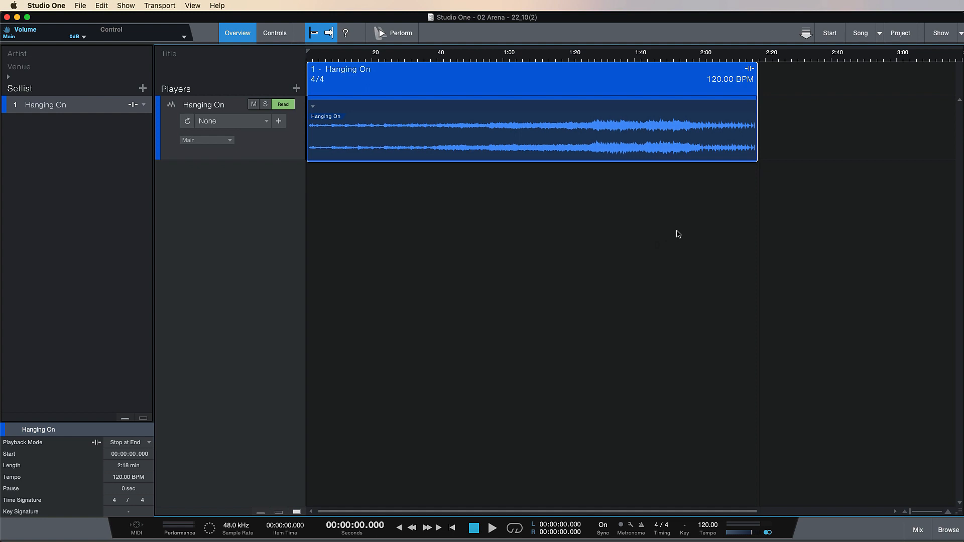
pyautogui.moveTo(545, 190)
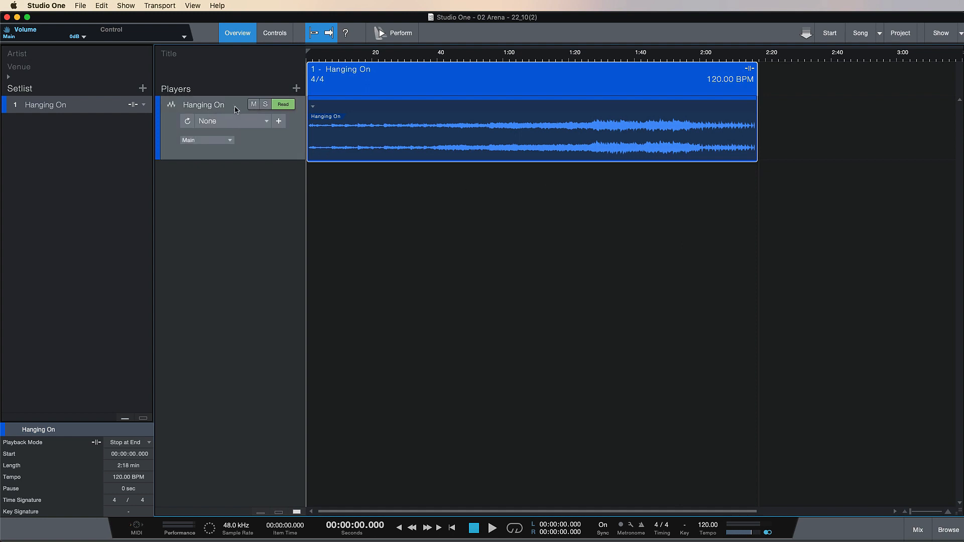
pyautogui.moveTo(306, 120)
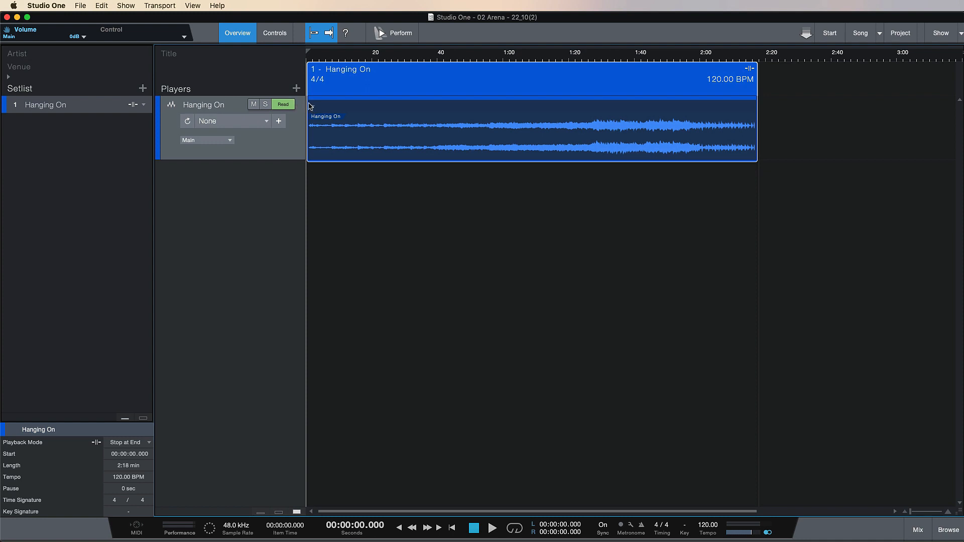
pyautogui.moveTo(430, 147)
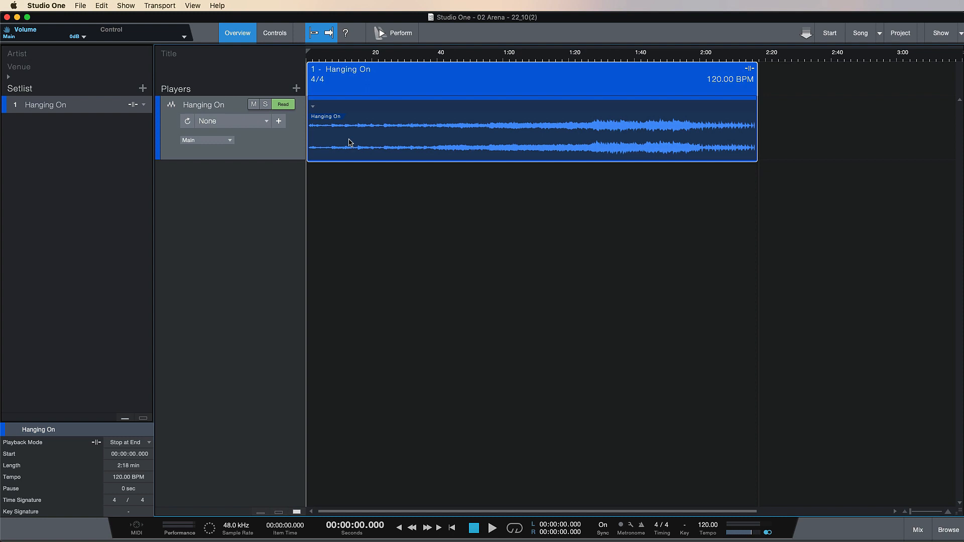
pyautogui.rightClick(45, 104)
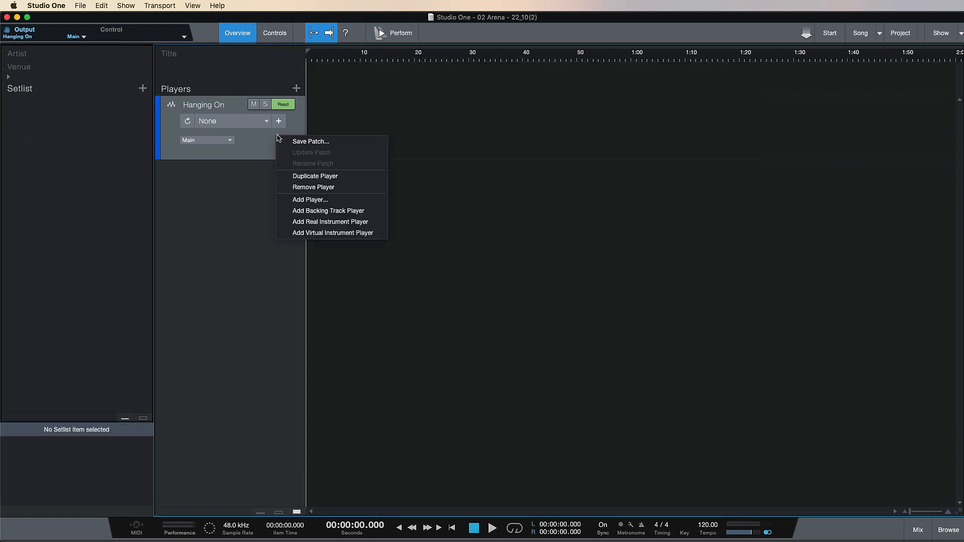
pyautogui.click(313, 187)
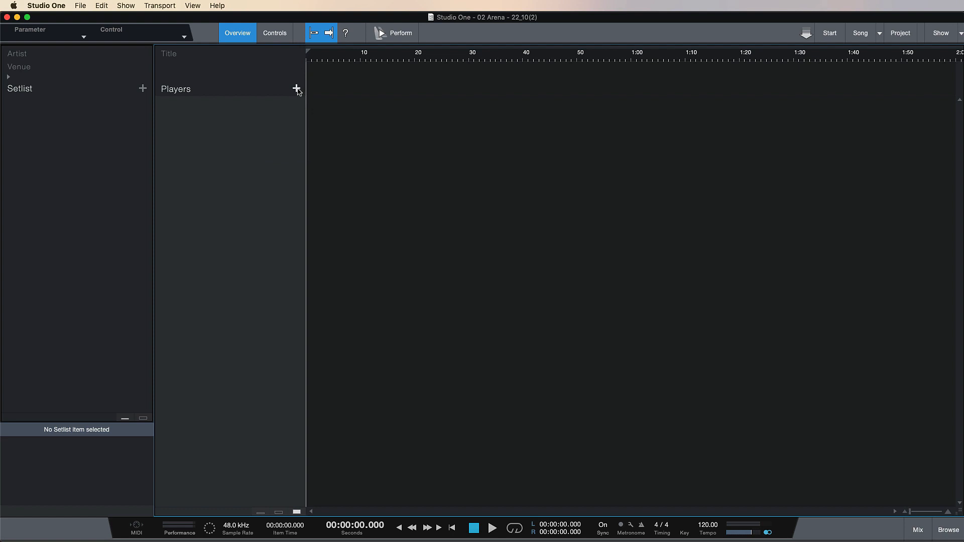
pyautogui.click(295, 88)
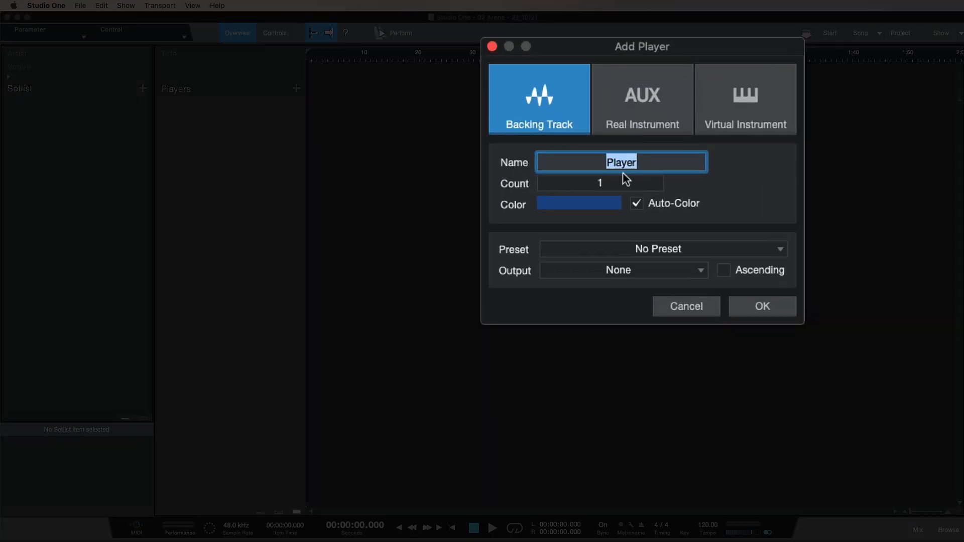
pyautogui.moveTo(654, 152)
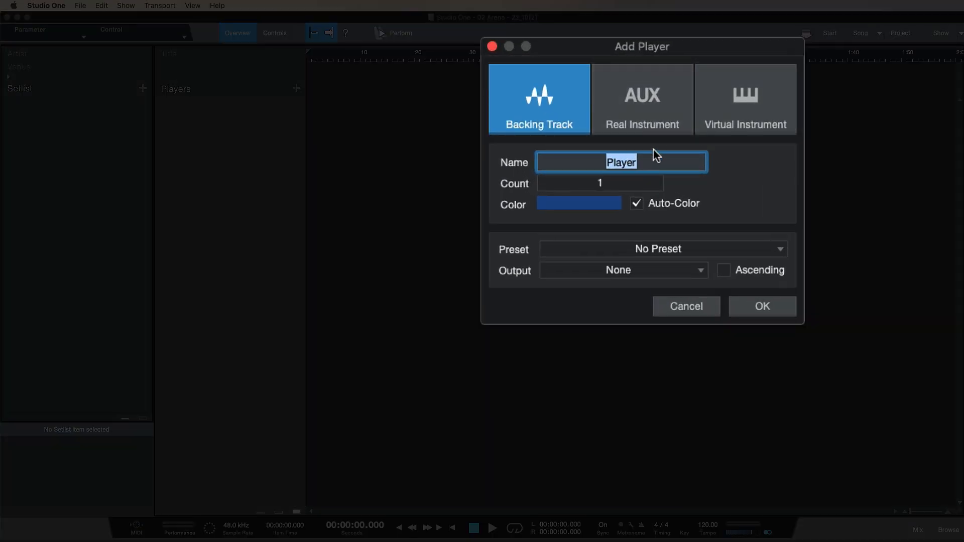
pyautogui.write('Hanging On')
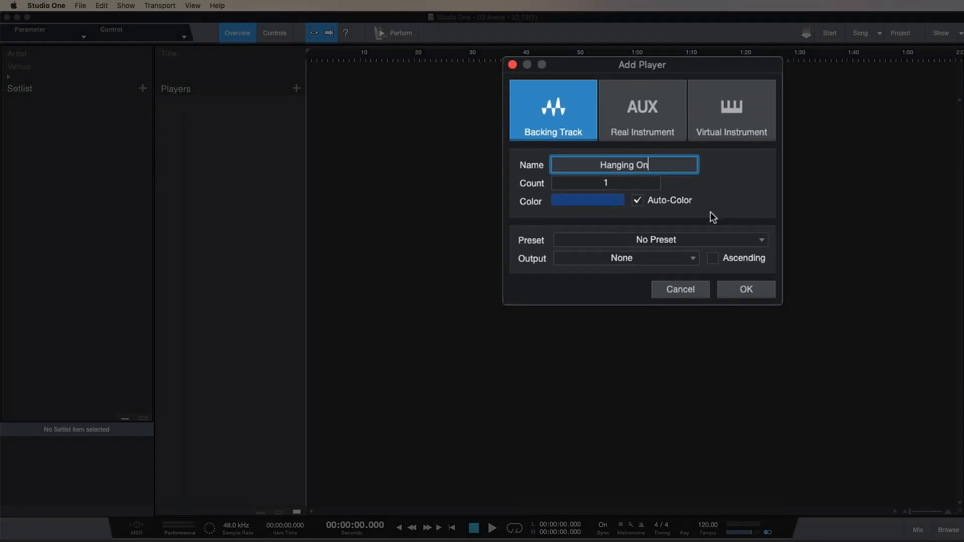
pyautogui.click(746, 289)
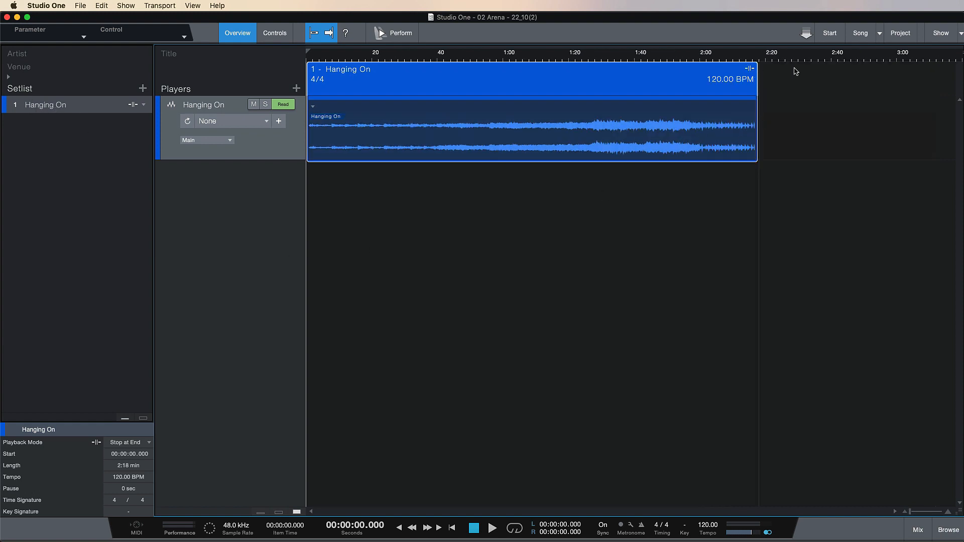
pyautogui.moveTo(466, 141)
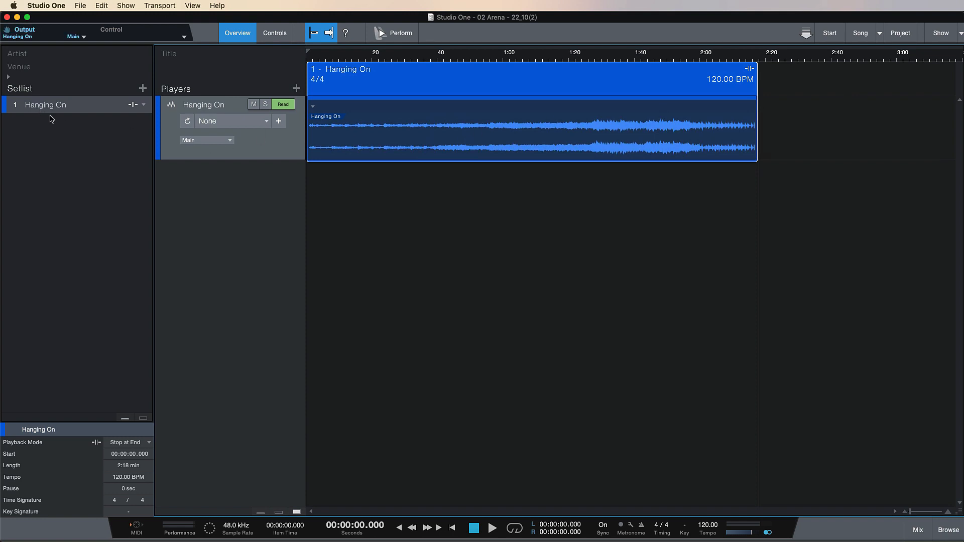
pyautogui.moveTo(249, 196)
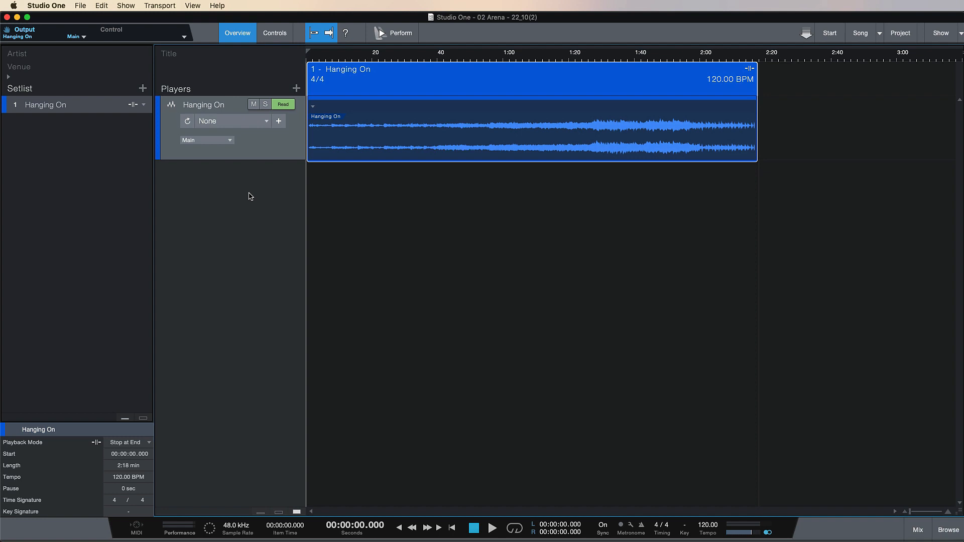
pyautogui.moveTo(68, 194)
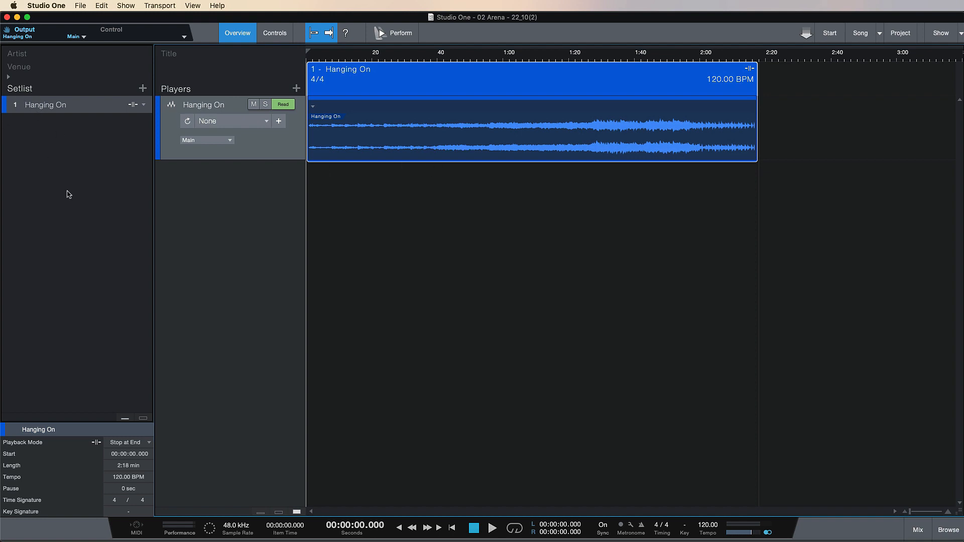
pyautogui.moveTo(486, 197)
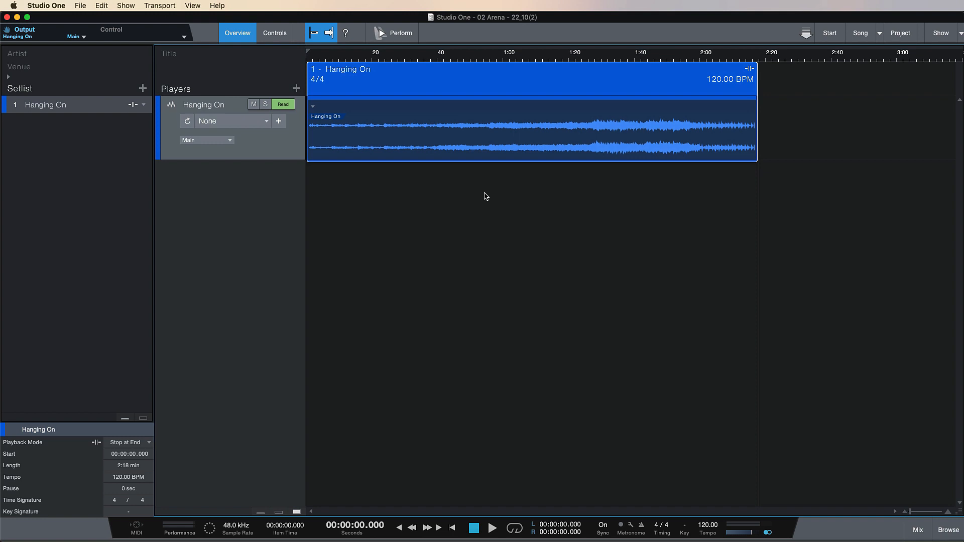
pyautogui.moveTo(826, 103)
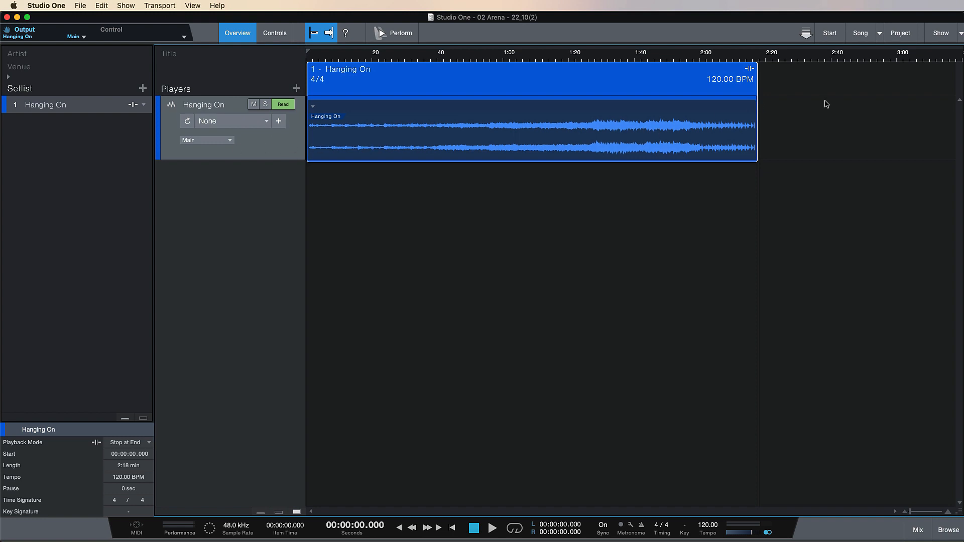
pyautogui.moveTo(271, 470)
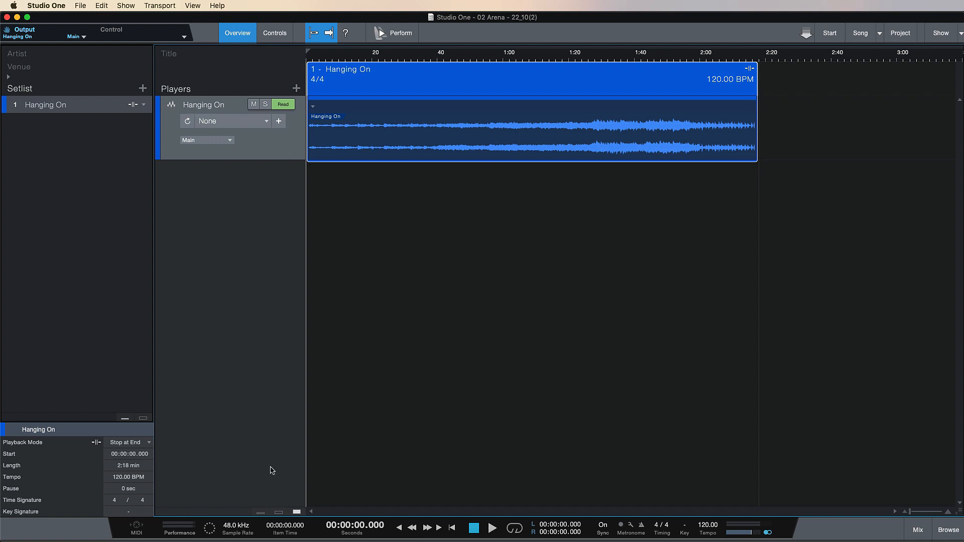
pyautogui.moveTo(173, 530)
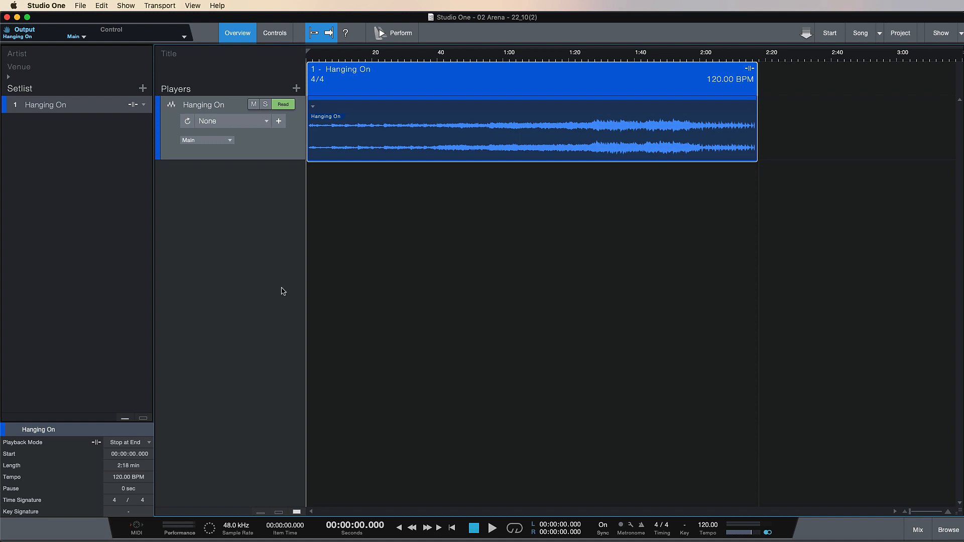
# Step: Add a Real Instrument (AUX) player named Guitar to the show
pyautogui.click(303, 89)
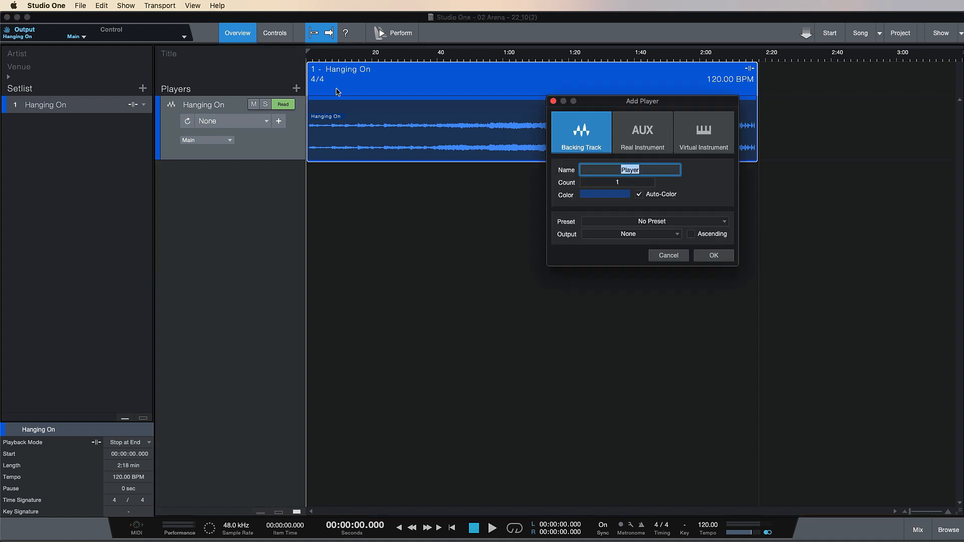
pyautogui.click(703, 132)
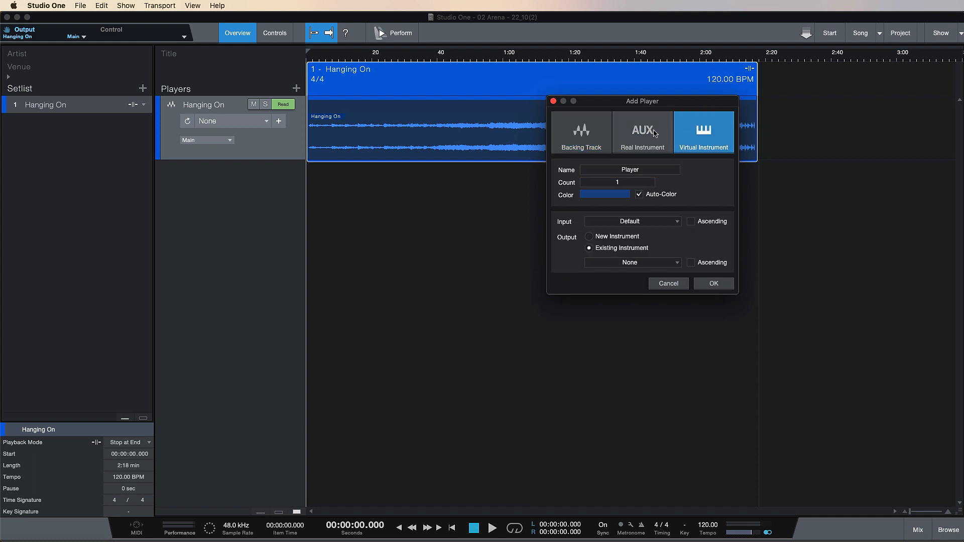
pyautogui.click(642, 132)
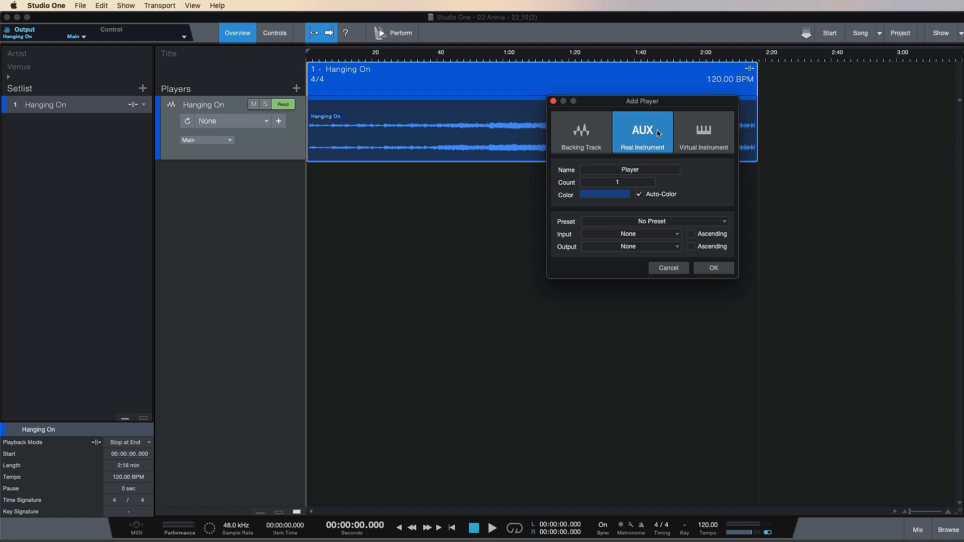
pyautogui.moveTo(648, 235)
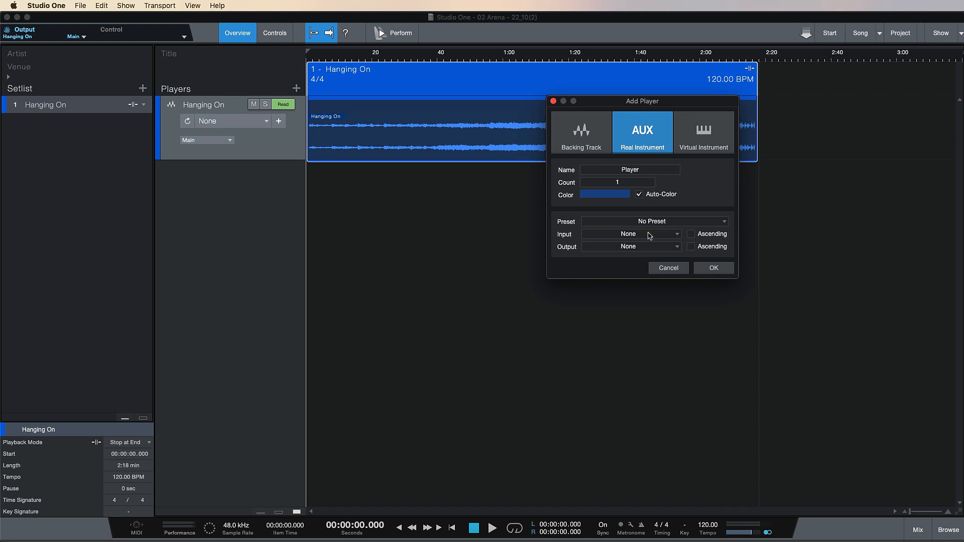
pyautogui.click(631, 234)
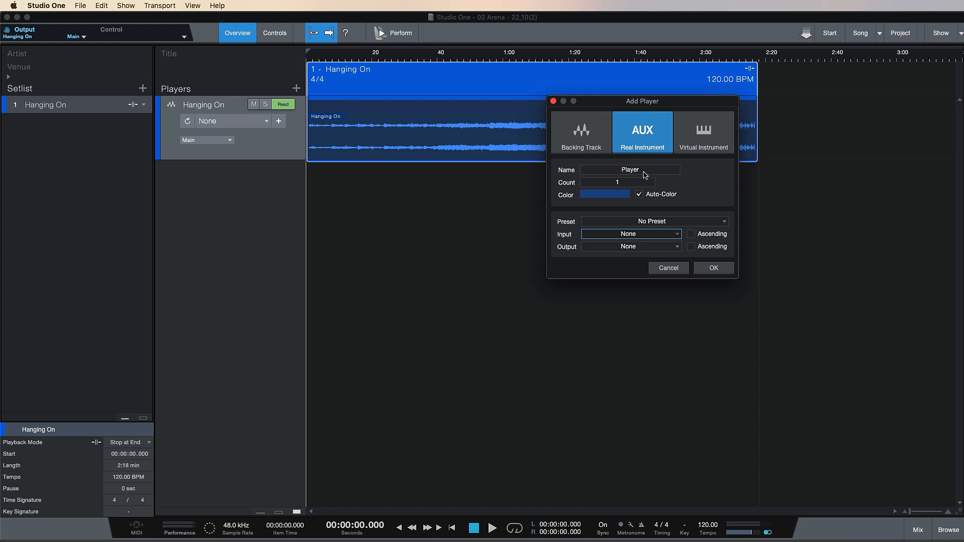
pyautogui.moveTo(670, 169)
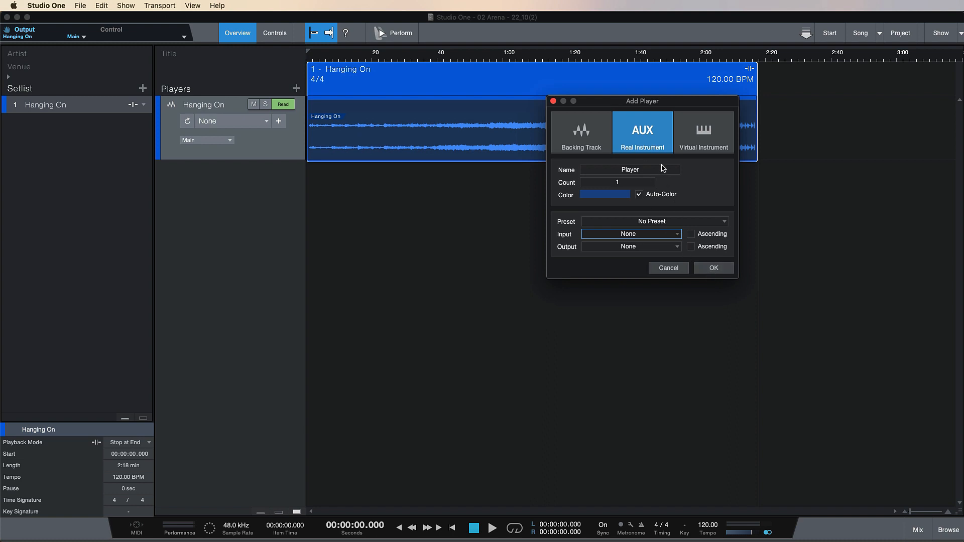
pyautogui.write('Guitar')
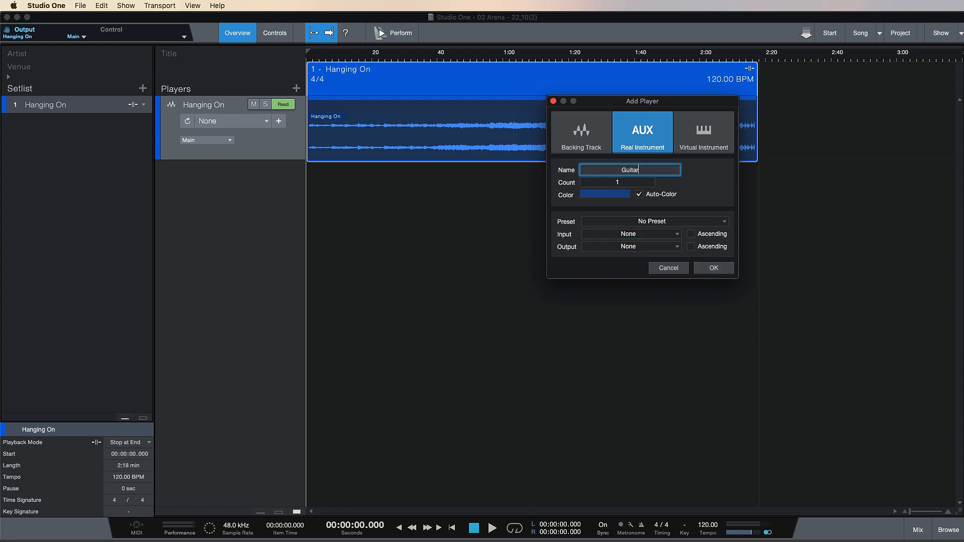
pyautogui.click(714, 267)
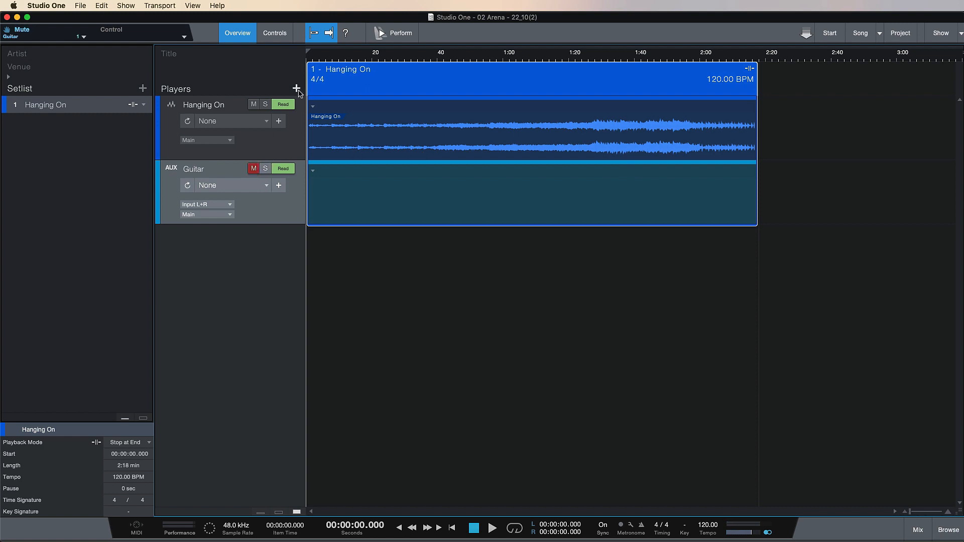
# Step: Add a Virtual Instrument player named Mai Tai below Guitar
pyautogui.click(296, 89)
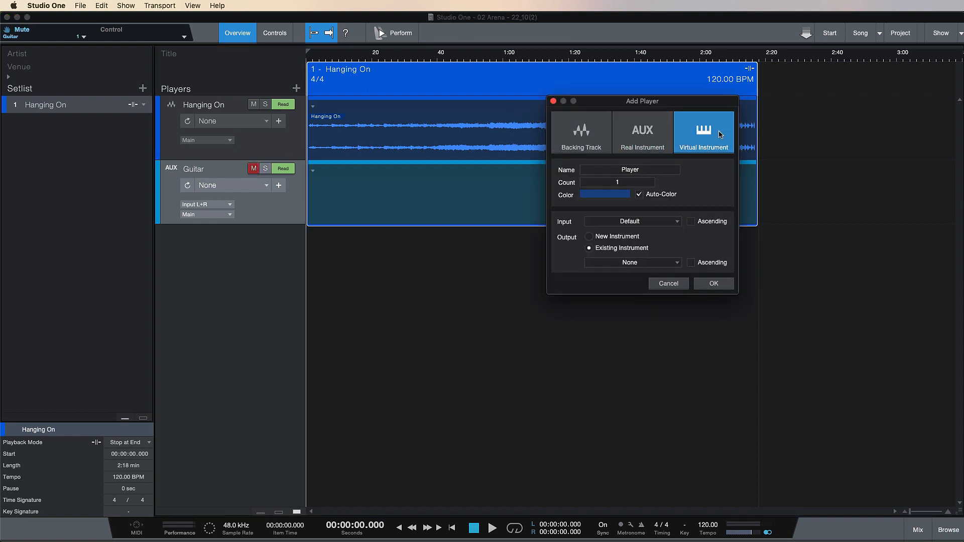
pyautogui.write('Mal')
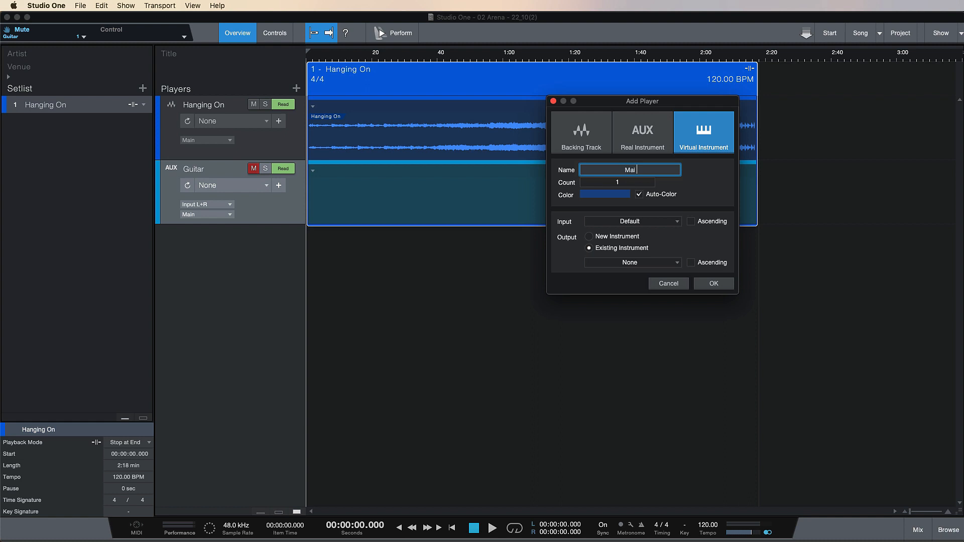
pyautogui.click(713, 284)
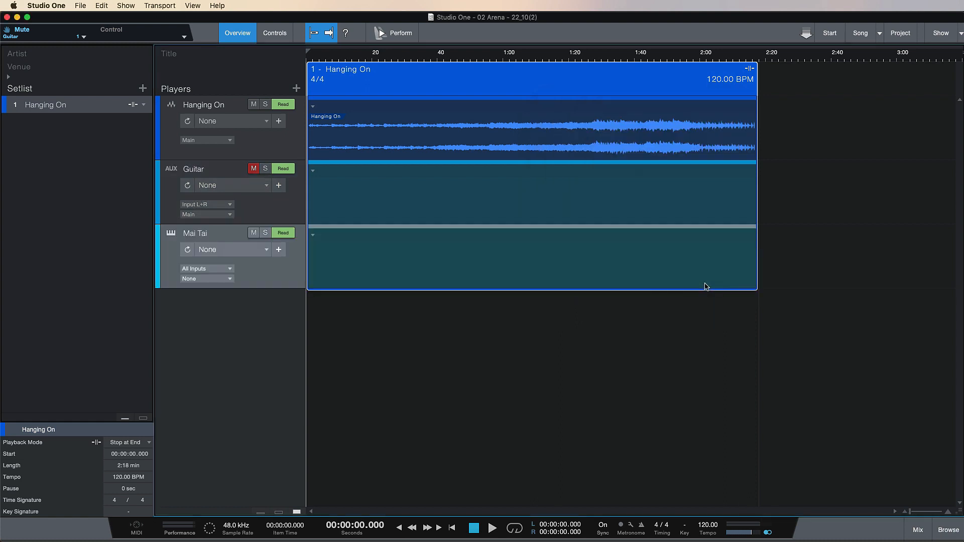
pyautogui.moveTo(335, 260)
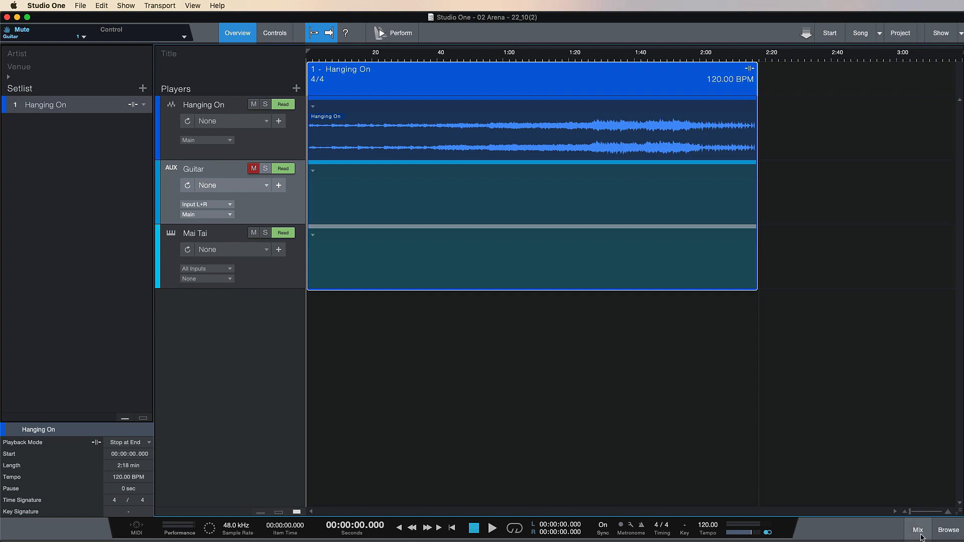
# Step: Browse PreSonus instruments to load the Mai Tai synth onto the Mai Tai player
pyautogui.click(918, 530)
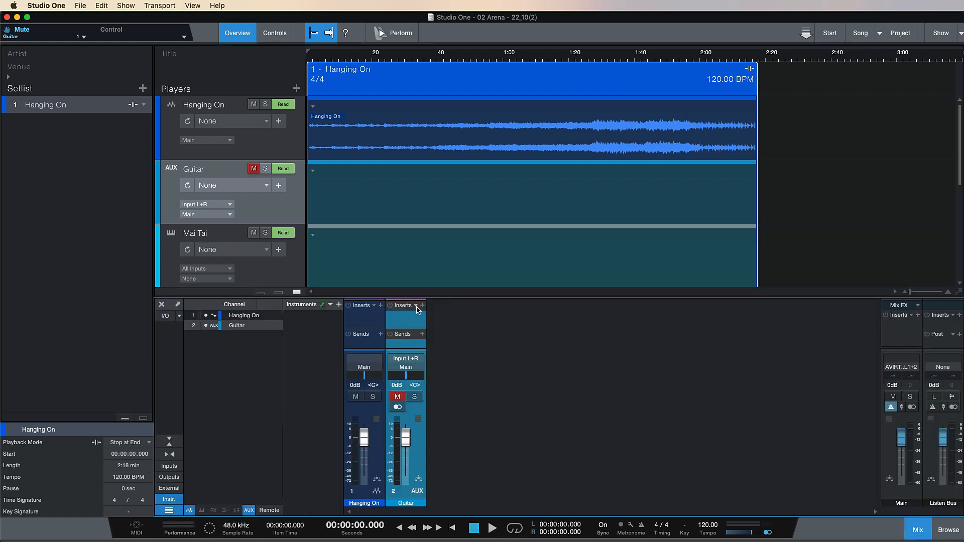
pyautogui.click(416, 306)
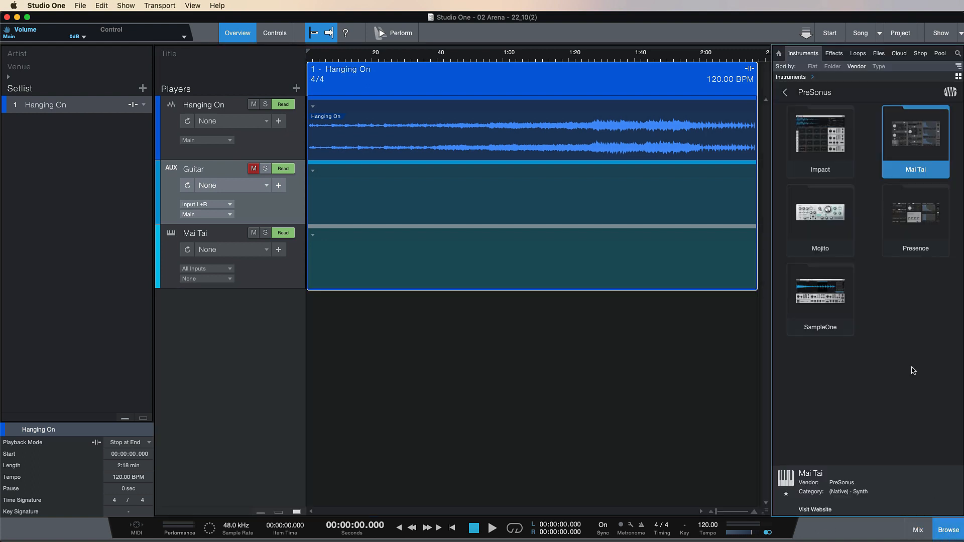
pyautogui.click(784, 92)
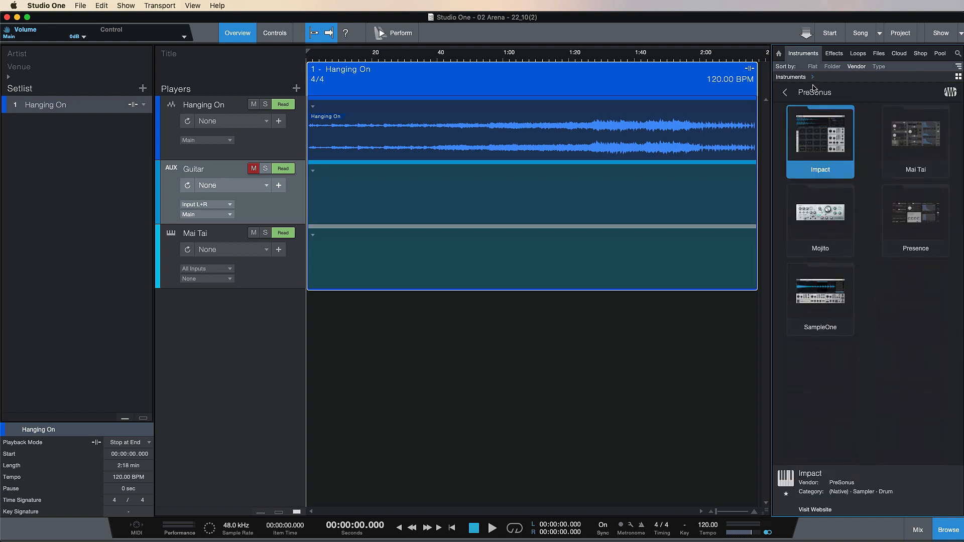
pyautogui.moveTo(834, 104)
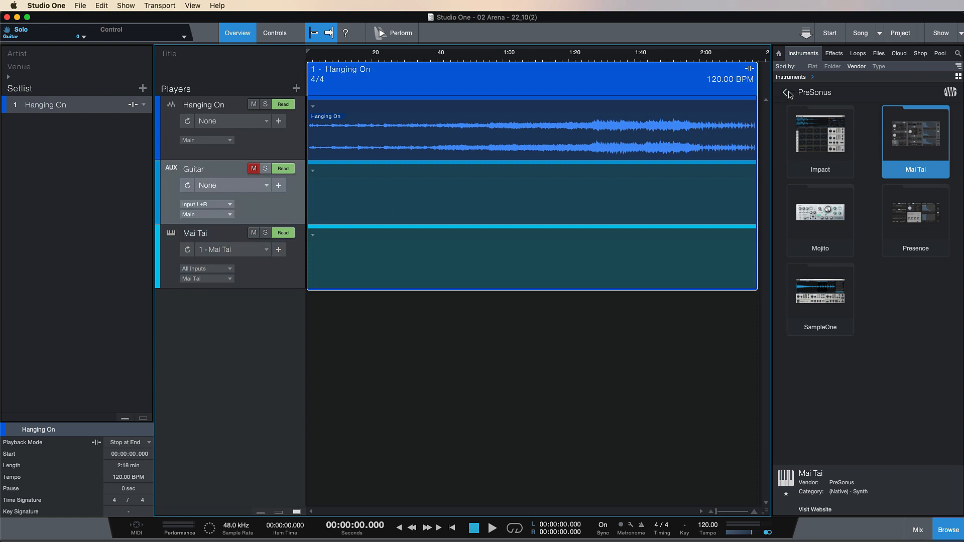
# Step: Insert Ampire from the Effects browser on Guitar and close its plug-in window
pyautogui.click(834, 53)
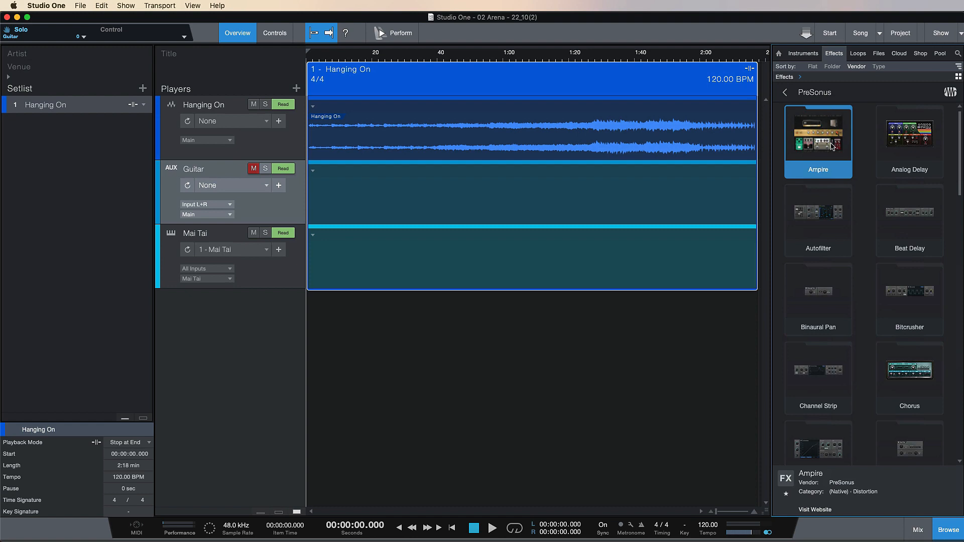
pyautogui.doubleClick(818, 141)
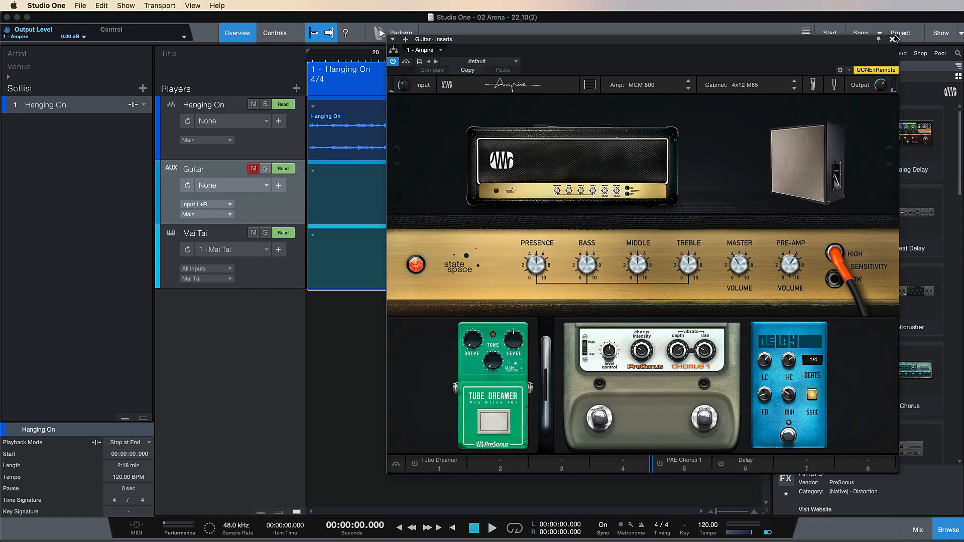
pyautogui.click(891, 39)
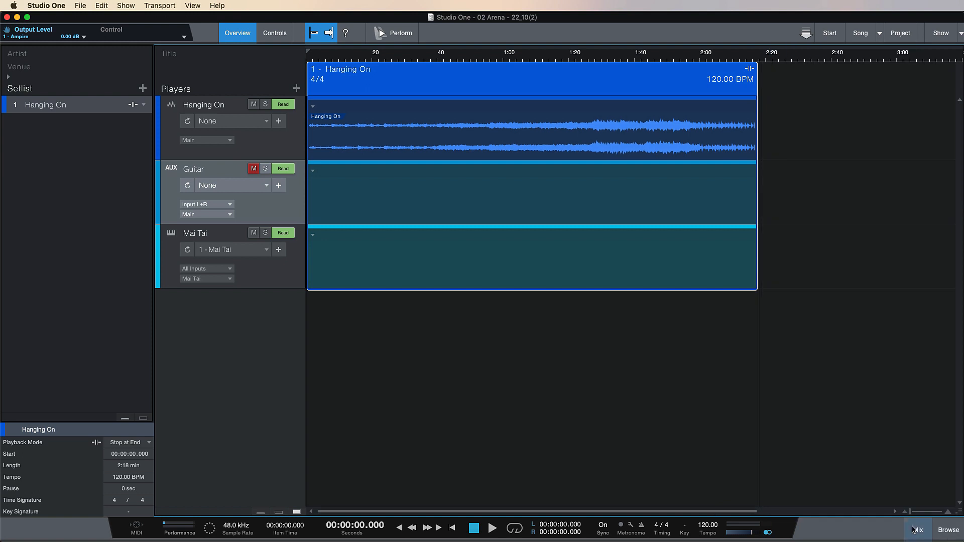
pyautogui.click(916, 530)
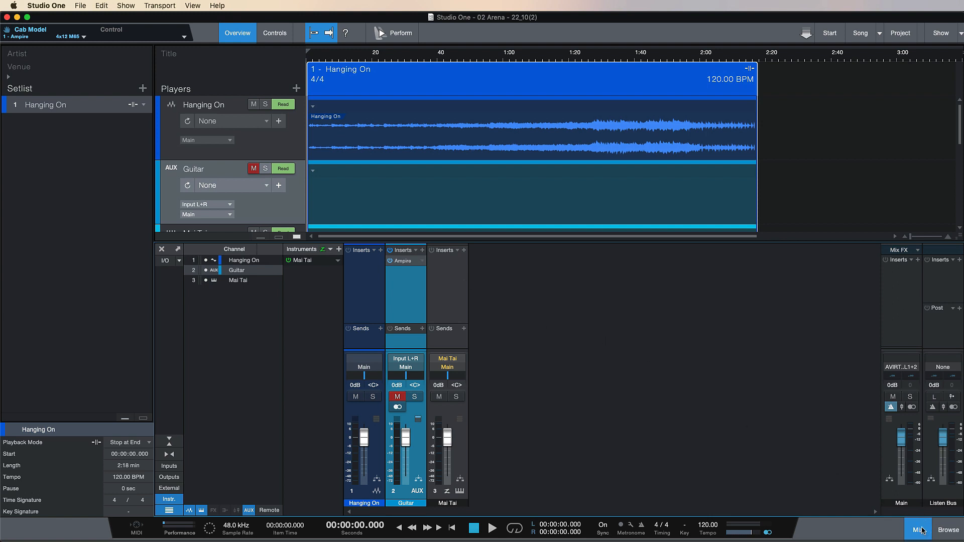
pyautogui.click(917, 531)
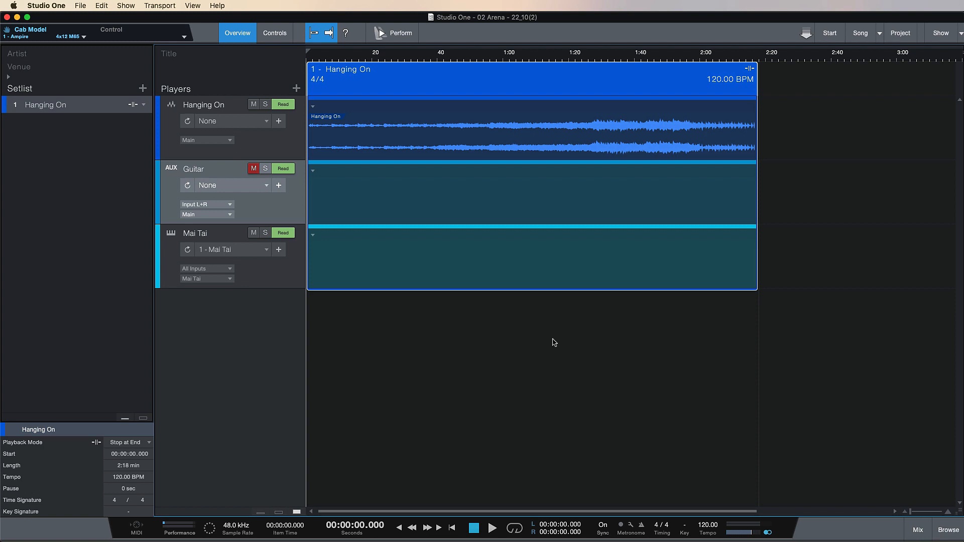
pyautogui.moveTo(532, 154)
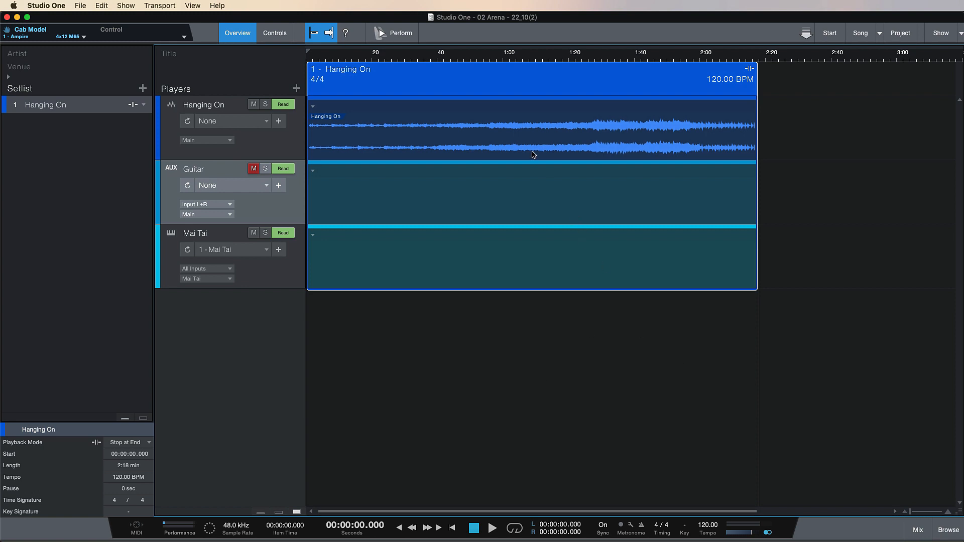
pyautogui.moveTo(678, 159)
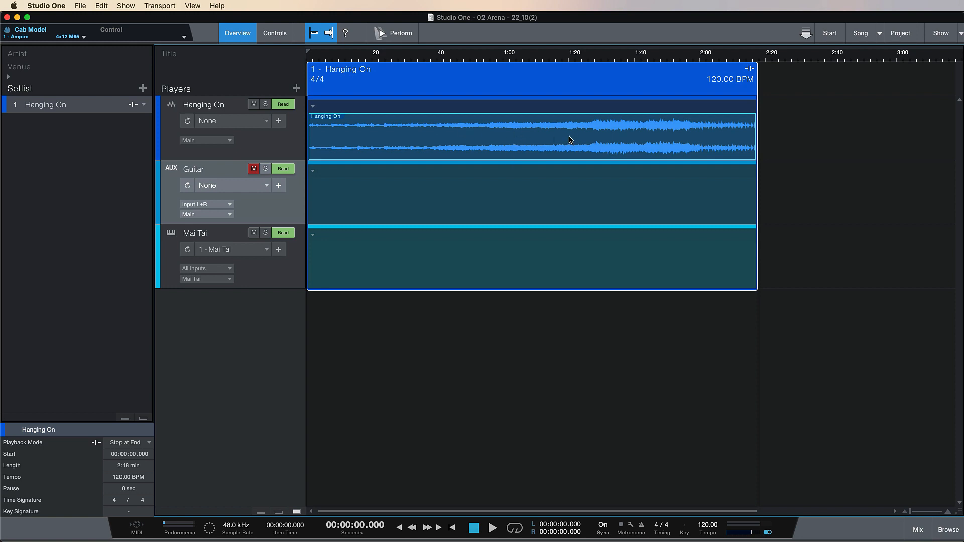
pyautogui.moveTo(563, 194)
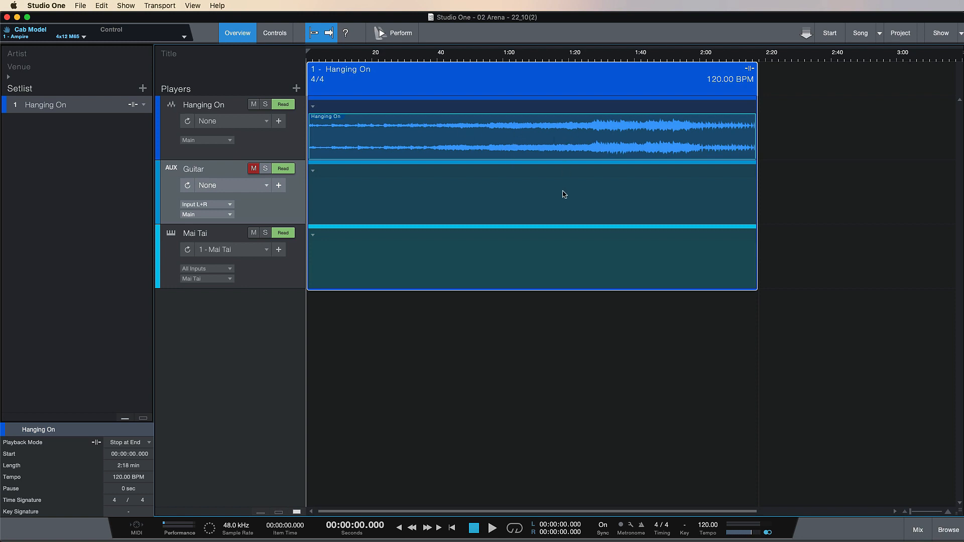